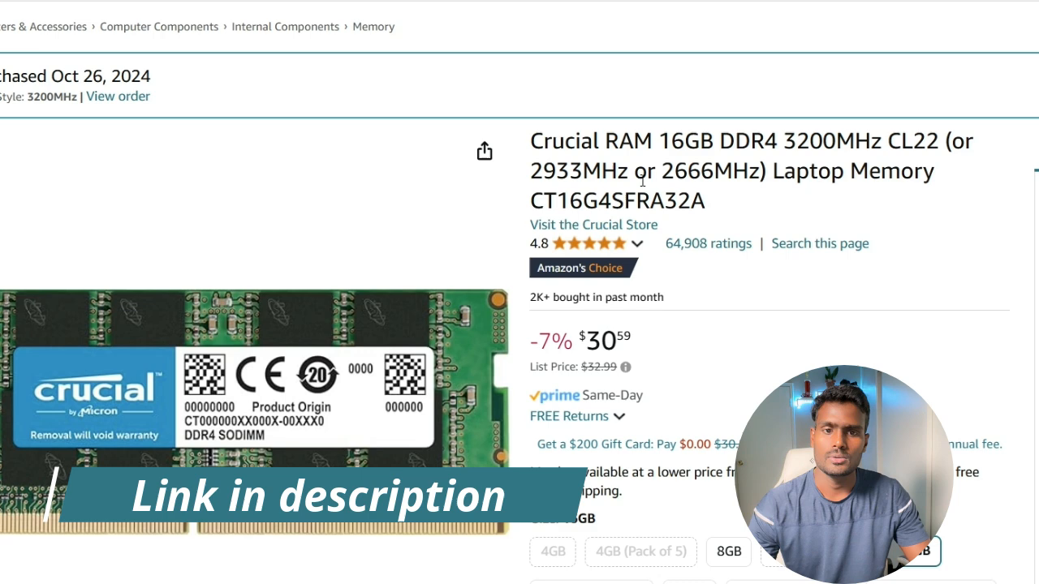
# Scroll down to the Crucial BX500 1TB SSD listing and select its product name.
pyautogui.scroll(-3)
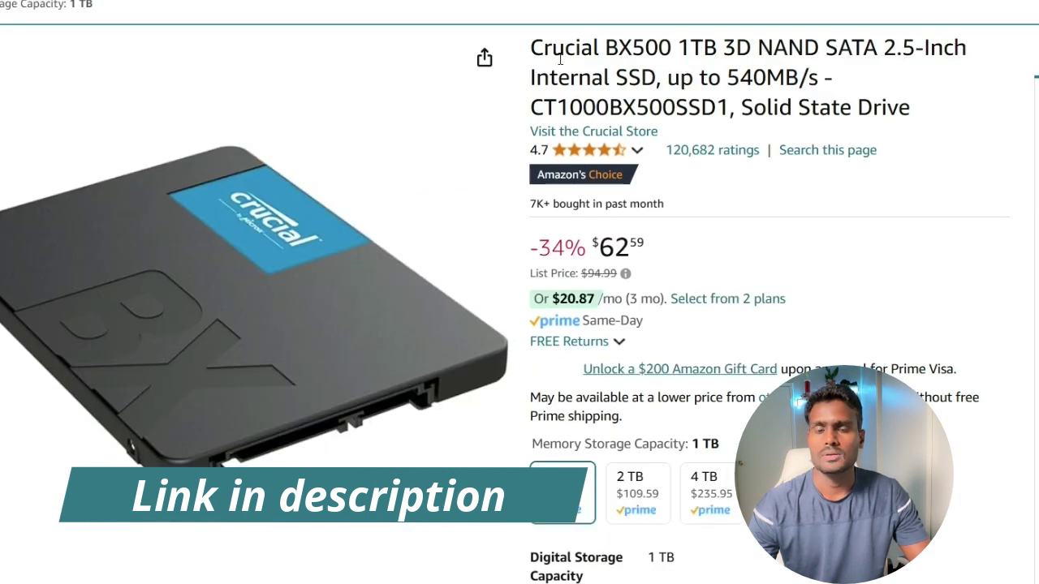
pyautogui.doubleClick(600, 47)
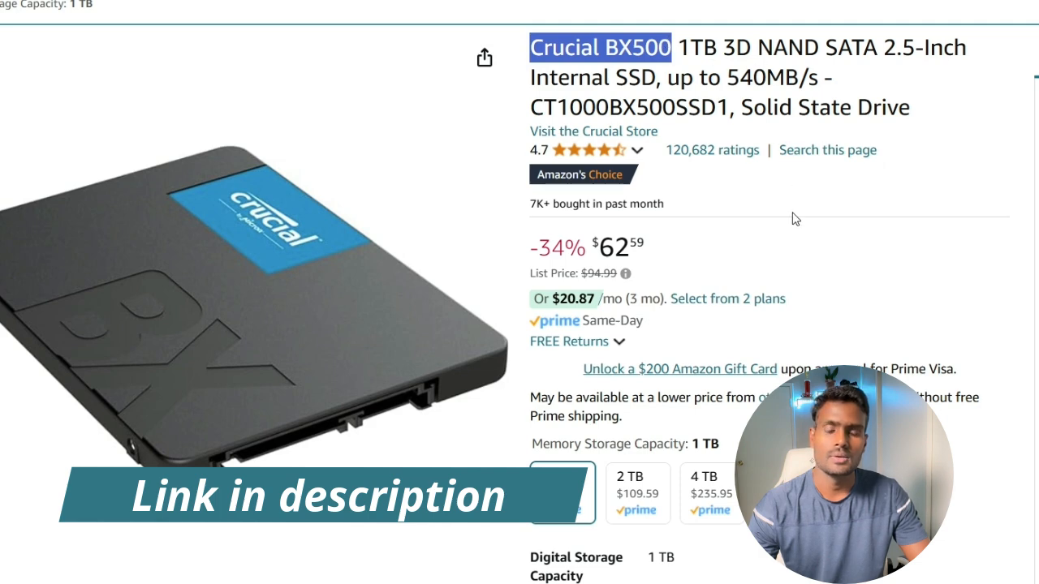
pyautogui.moveTo(675, 302)
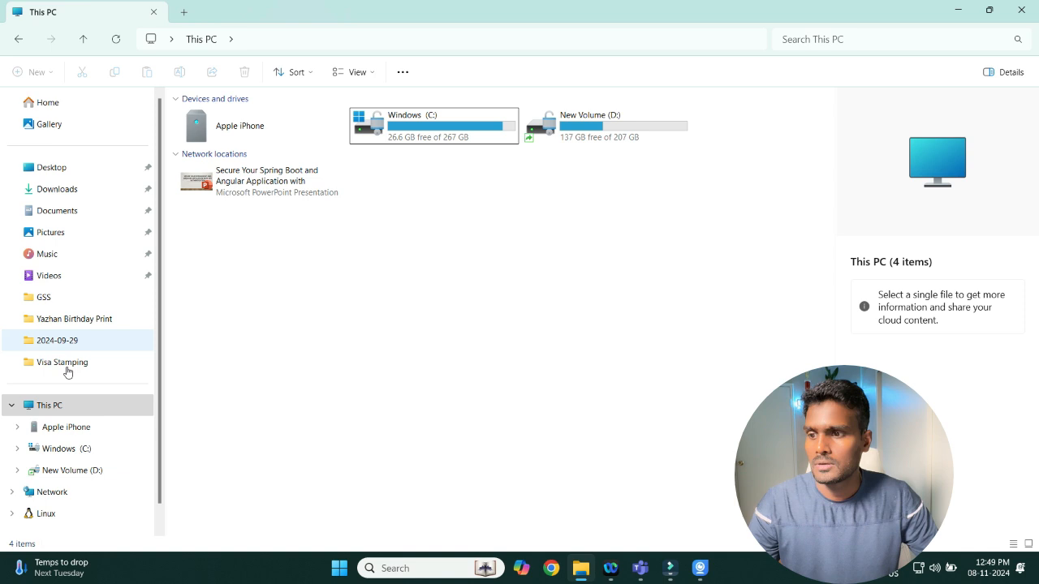
# Open Properties for This PC from File Explorer's navigation pane.
pyautogui.rightClick(50, 405)
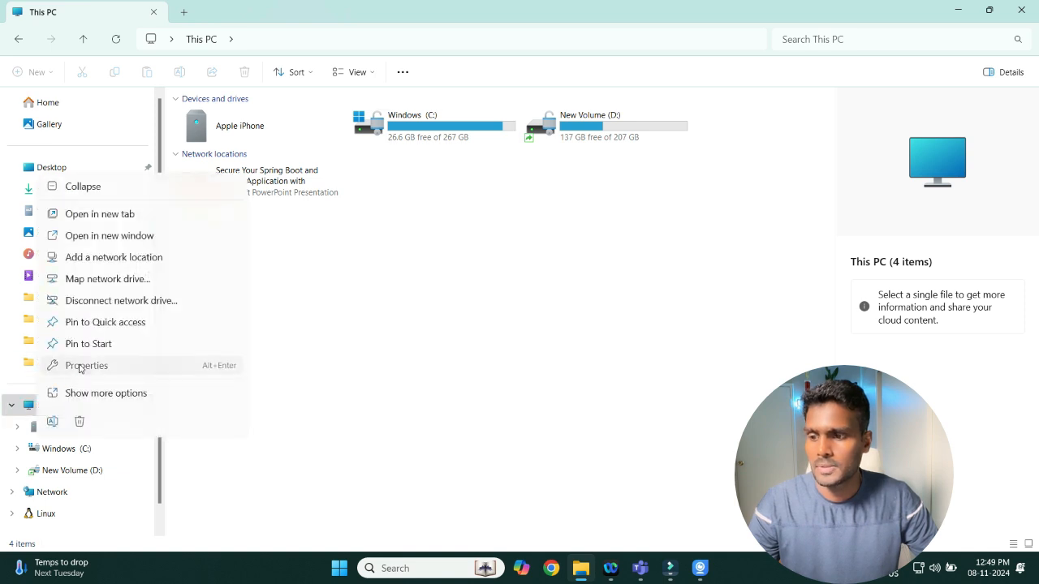
pyautogui.click(86, 365)
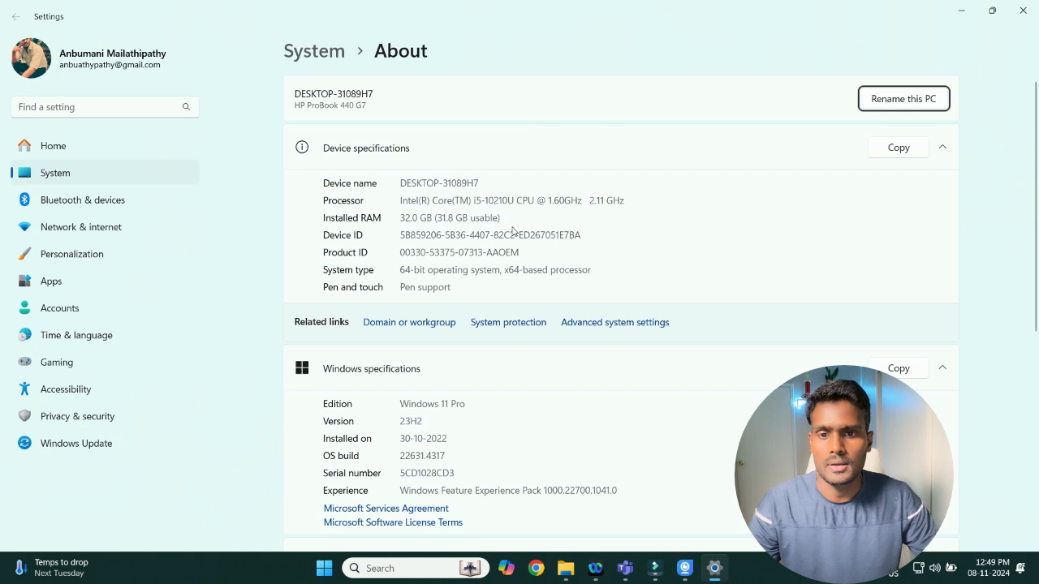
# Go back from the About page to File Explorer's This PC view with drives C: and D:.
pyautogui.doubleClick(433, 218)
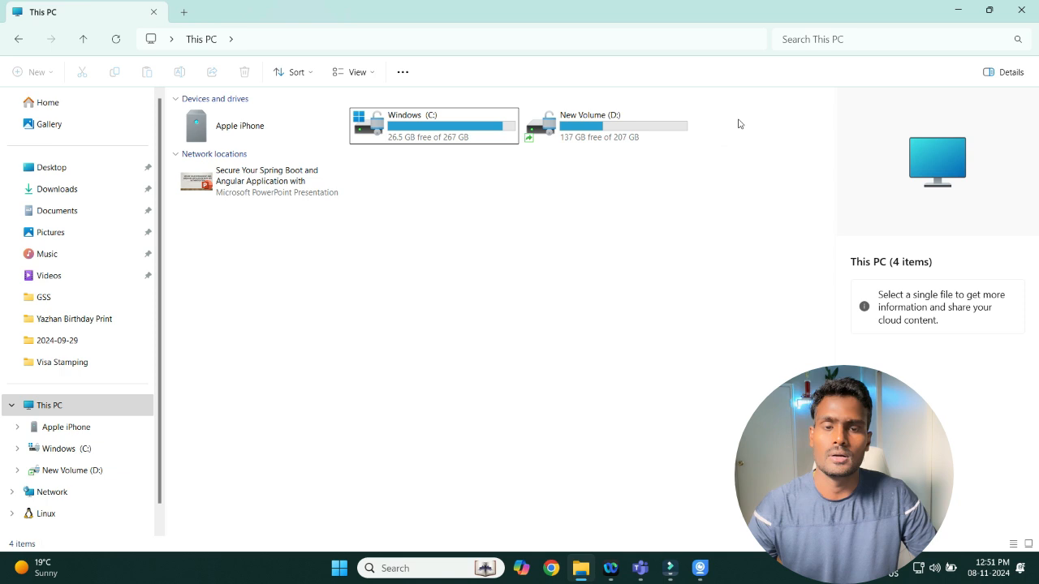
# Bring the Settings About page (32.0 GB RAM, i5-10210U) back to the front.
pyautogui.click(48, 405)
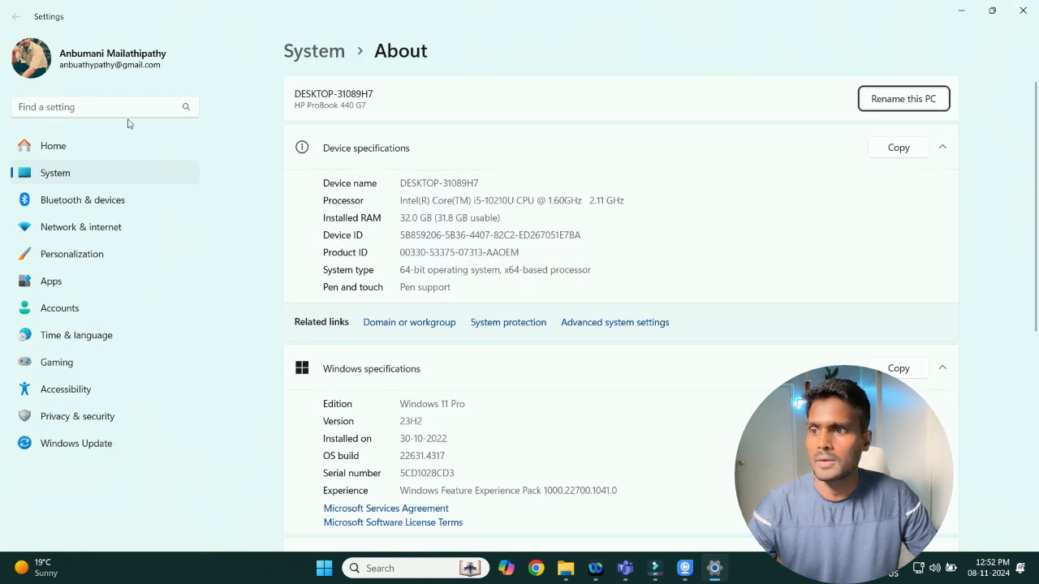
# Search Settings for 'storage' and open Disks & volumes under Advanced storage settings.
pyautogui.write('storage')
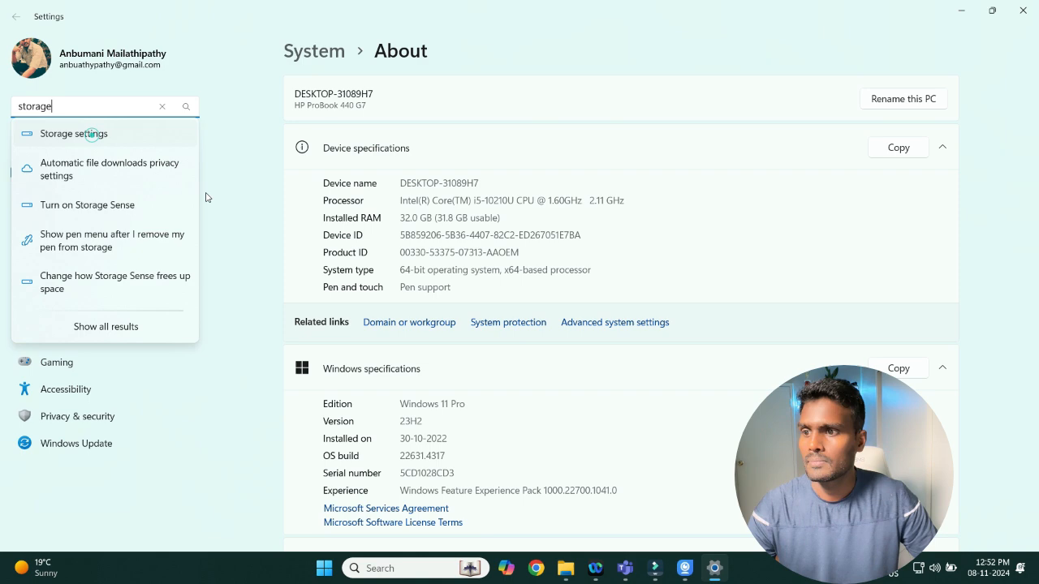
pyautogui.click(74, 133)
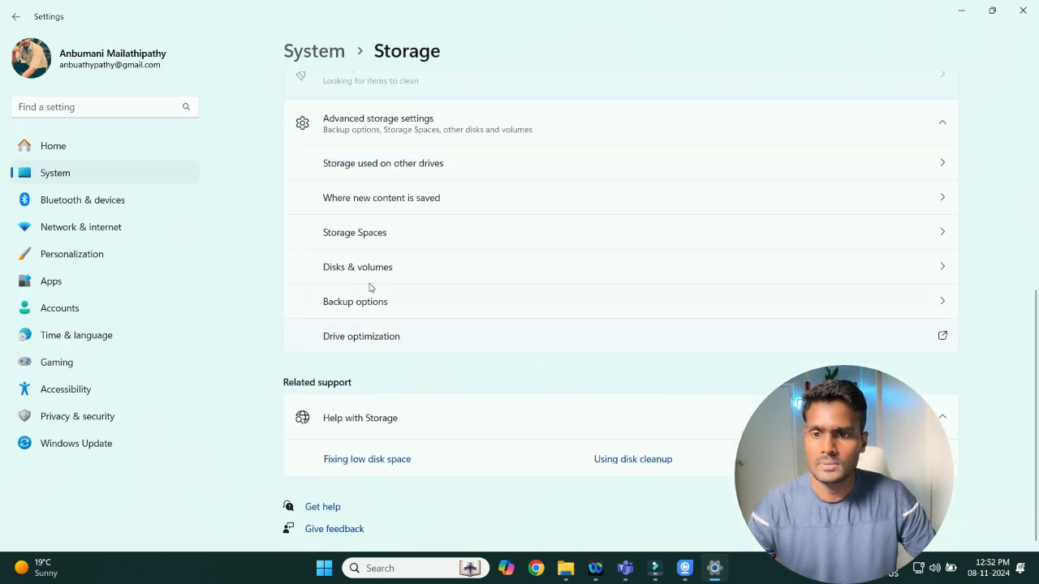
pyautogui.moveTo(355, 243)
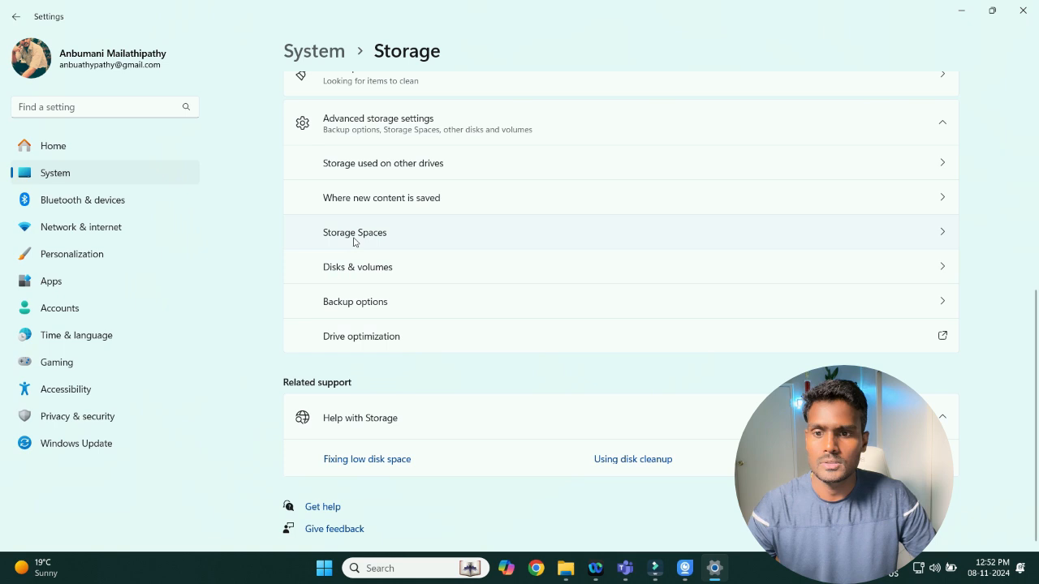
pyautogui.click(357, 267)
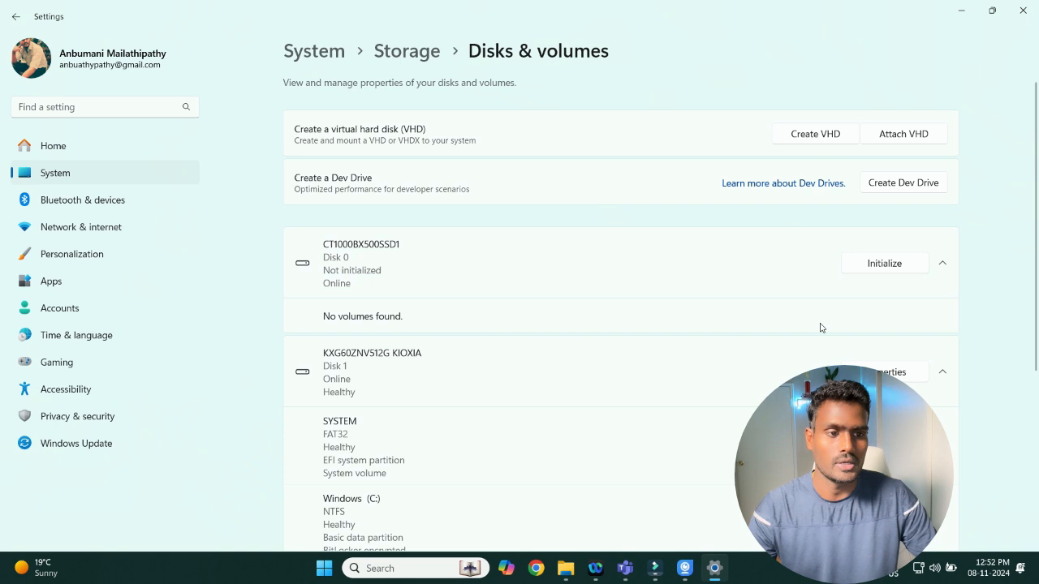
# Initialize the CT1000BX500SSD1 disk using the GPT partition style.
pyautogui.click(884, 263)
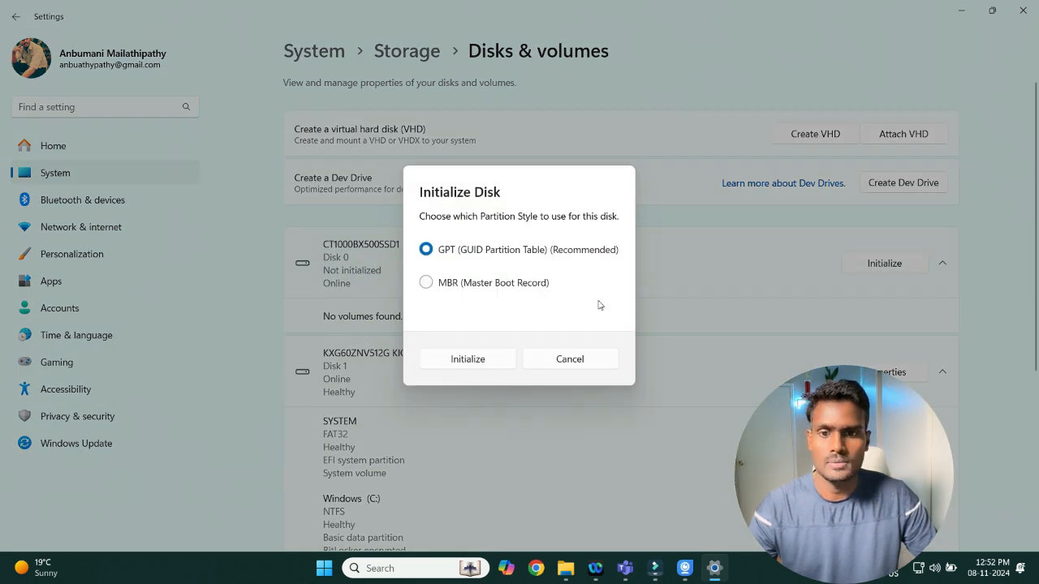
pyautogui.moveTo(540, 262)
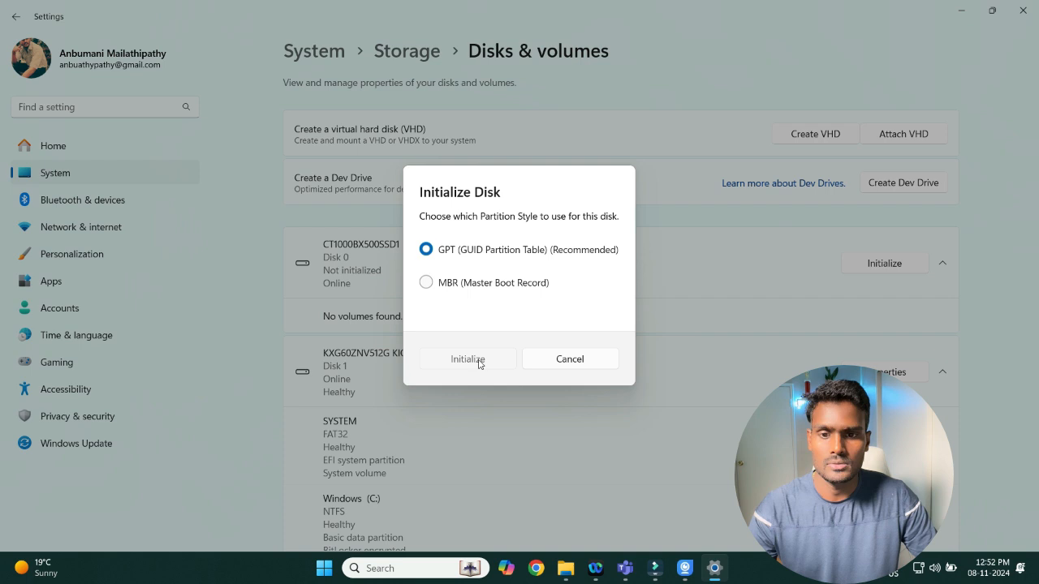
pyautogui.click(468, 358)
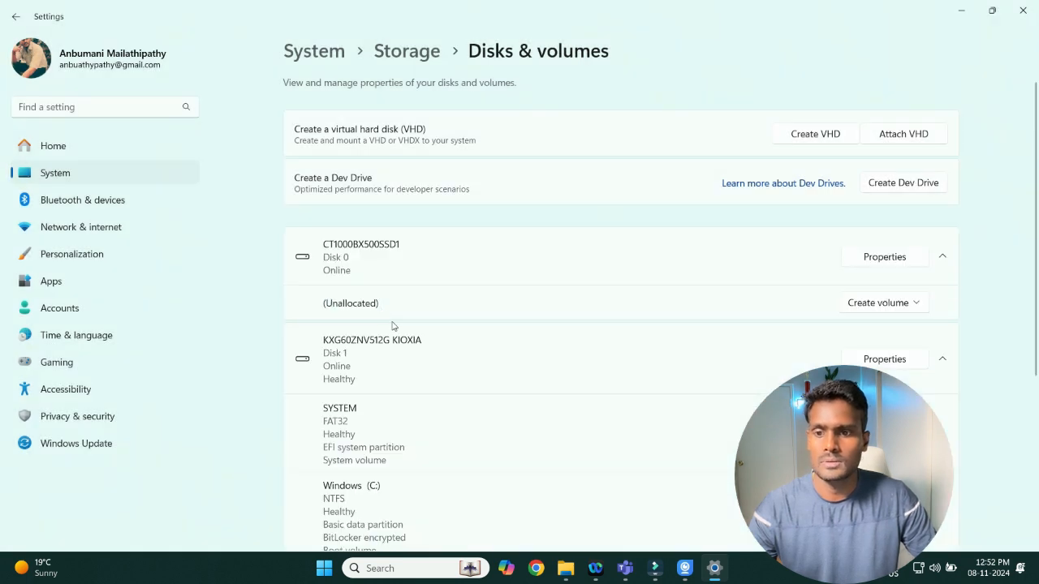
# Create and format a simple 500,000 MB NTFS volume labelled 'Youtube' as drive E.
pyautogui.click(883, 303)
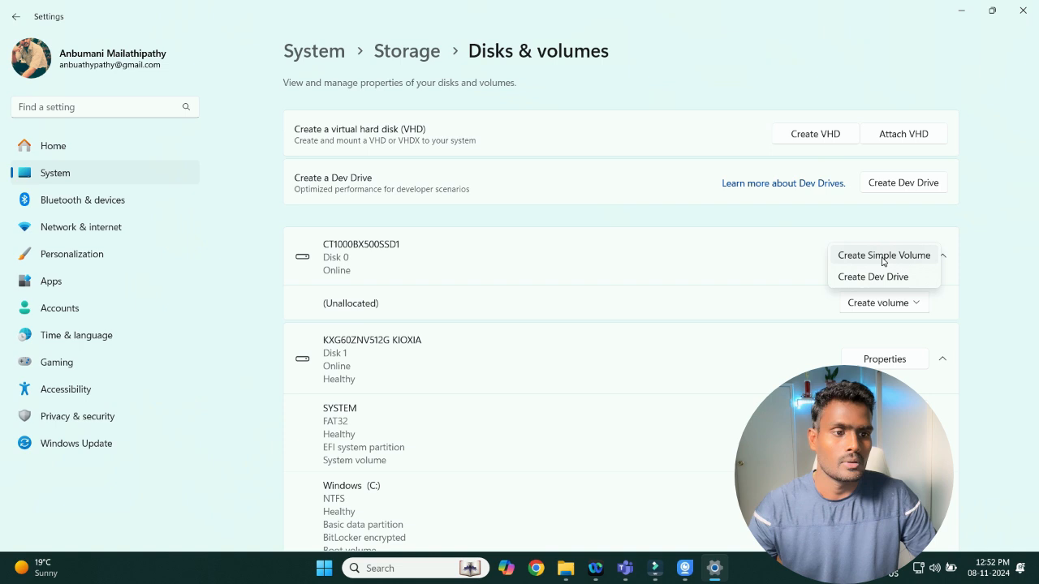
pyautogui.click(883, 255)
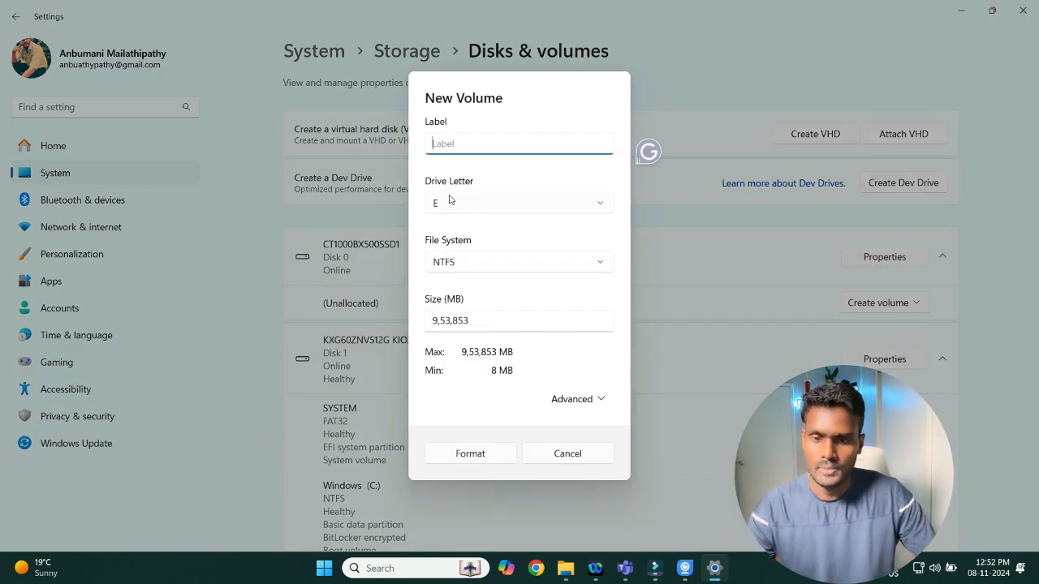
pyautogui.moveTo(453, 175)
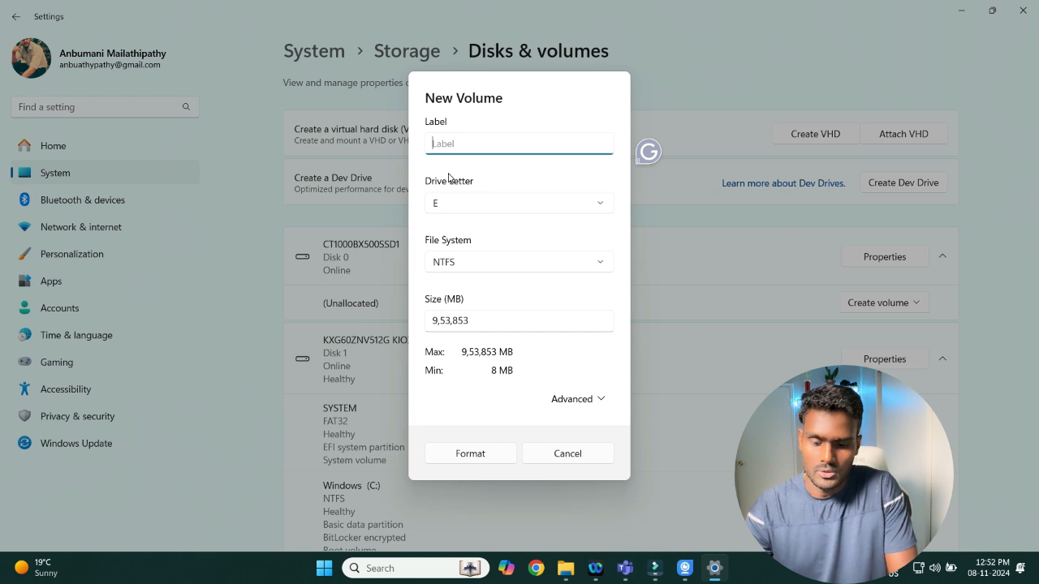
pyautogui.write('Y')
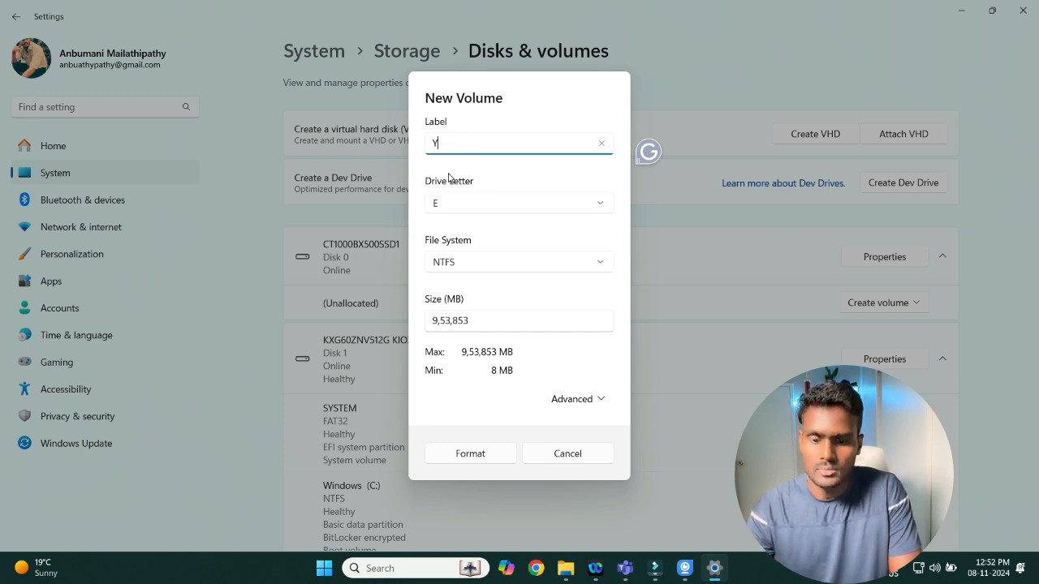
pyautogui.write('outube')
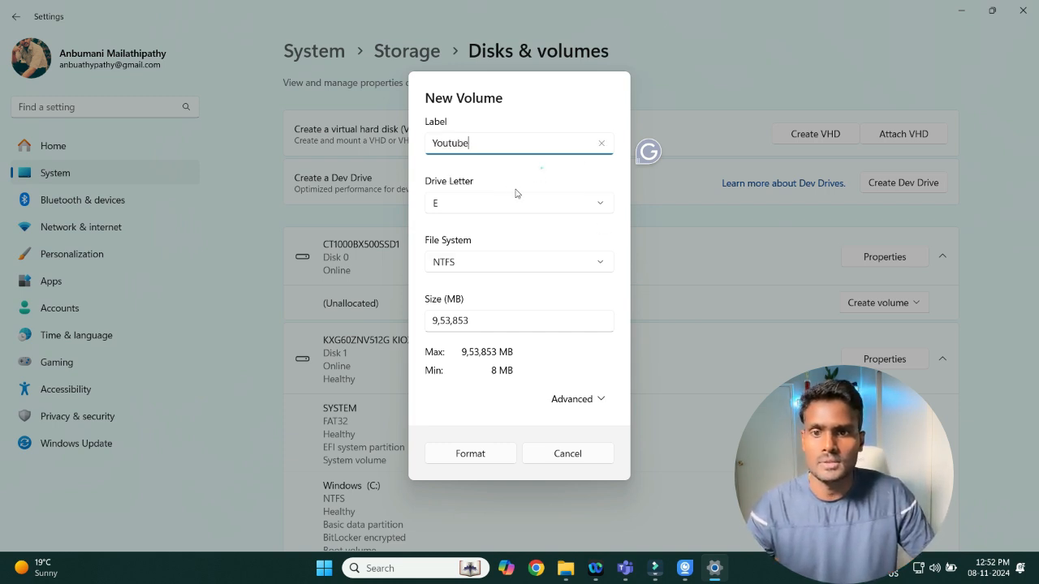
pyautogui.click(489, 324)
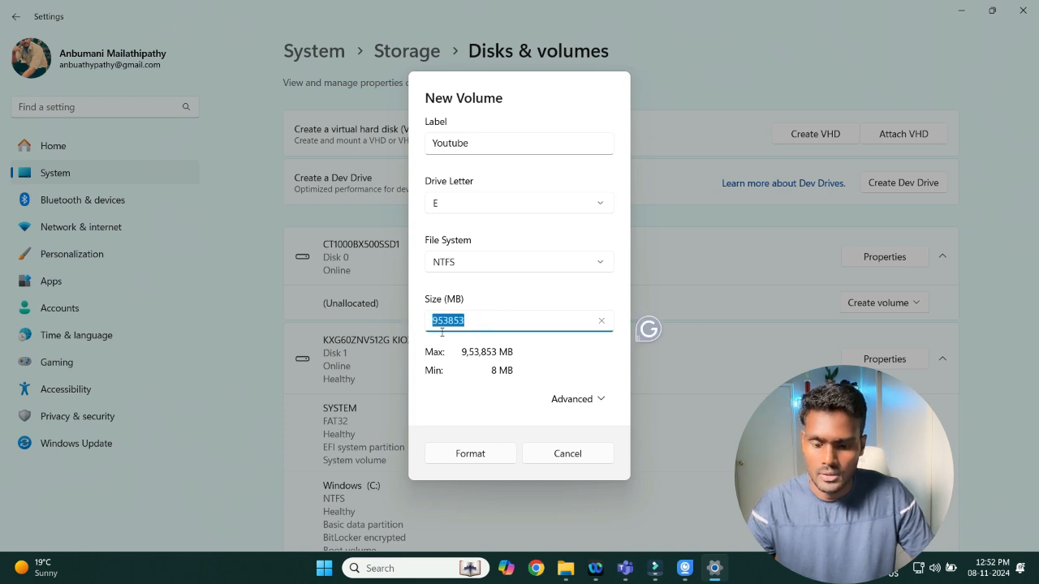
pyautogui.write('50000')
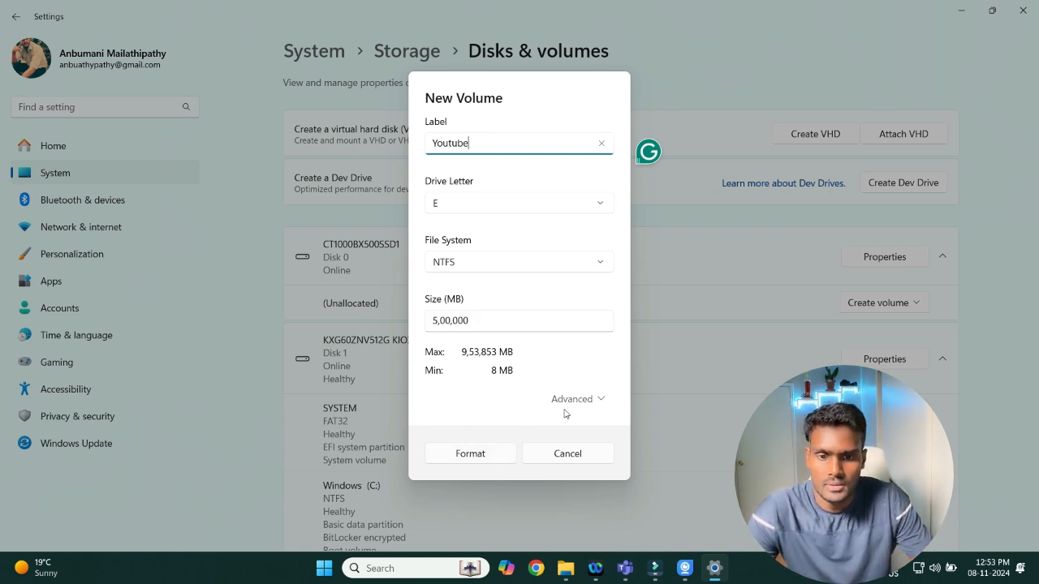
pyautogui.click(572, 399)
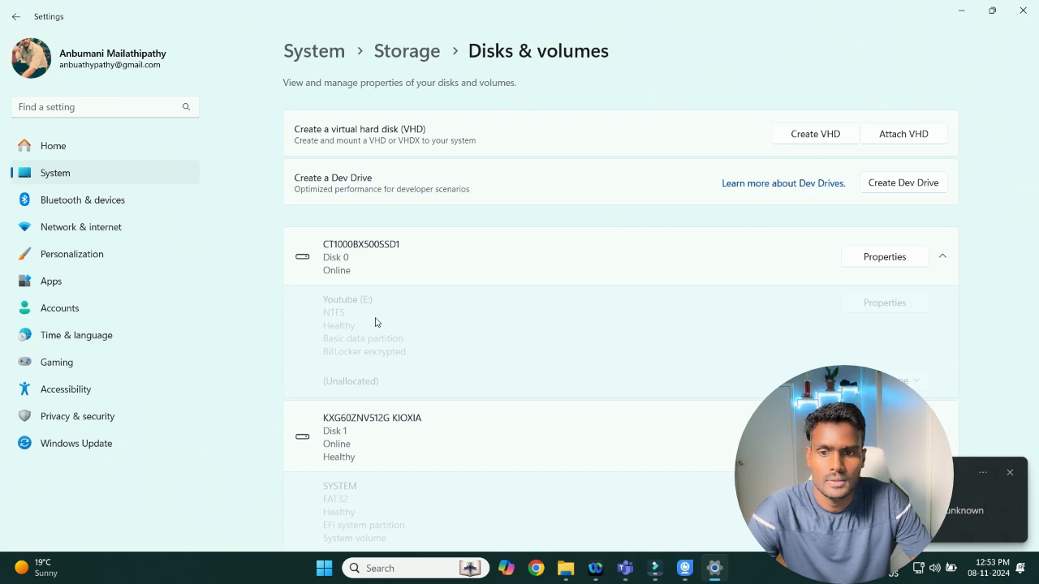
# Format the remaining space as NTFS volume 'Personal' (F:) and check it in File Explorer.
pyautogui.scroll(-3)
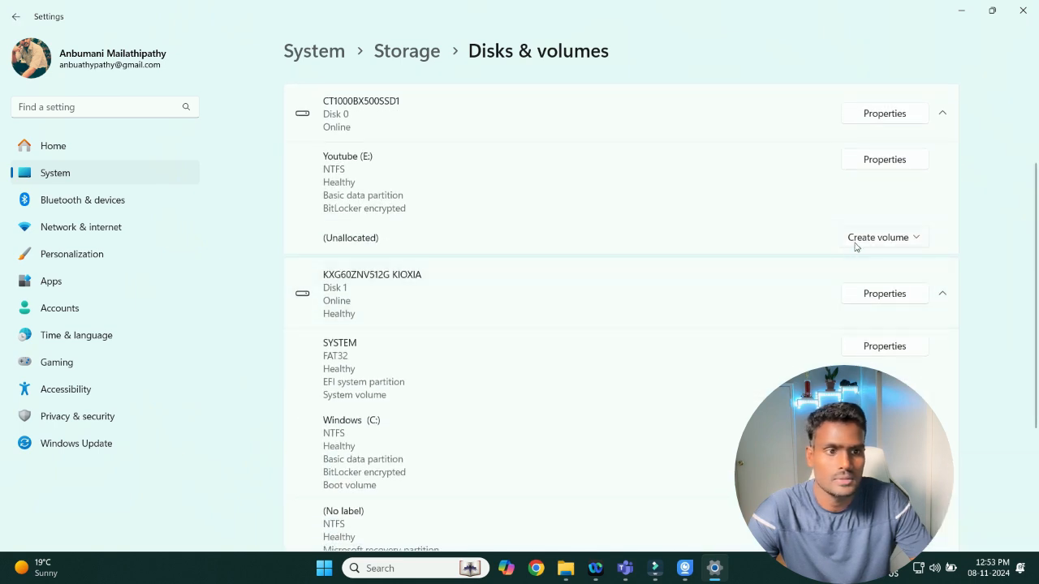
pyautogui.click(883, 237)
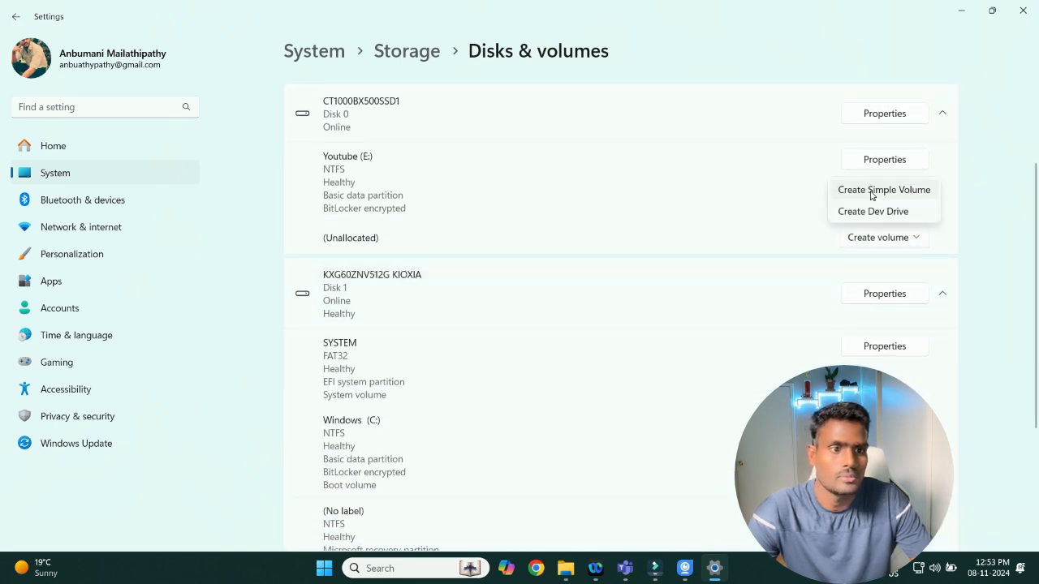
pyautogui.moveTo(872, 219)
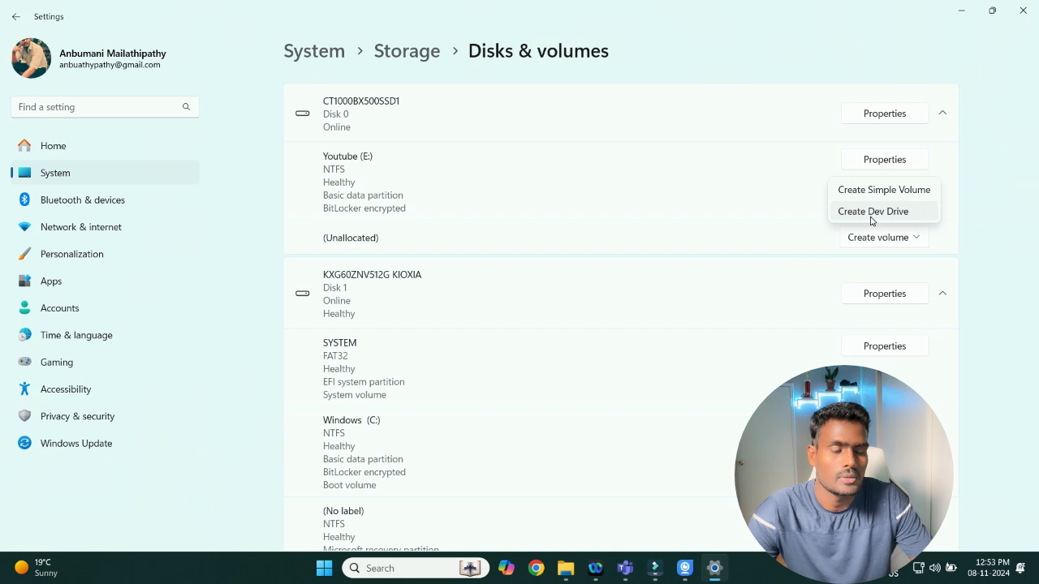
pyautogui.click(882, 189)
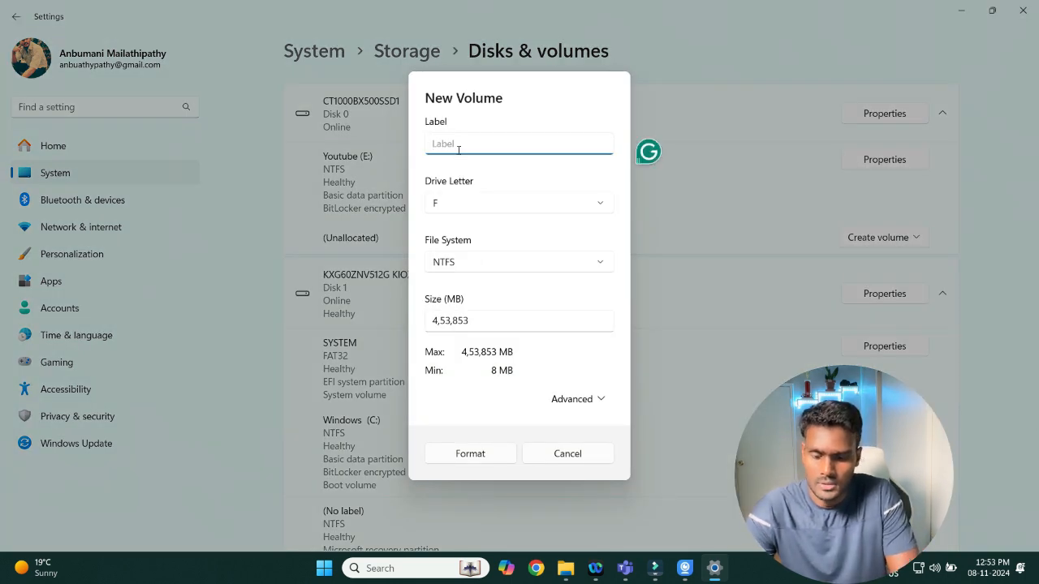
pyautogui.write('Personal')
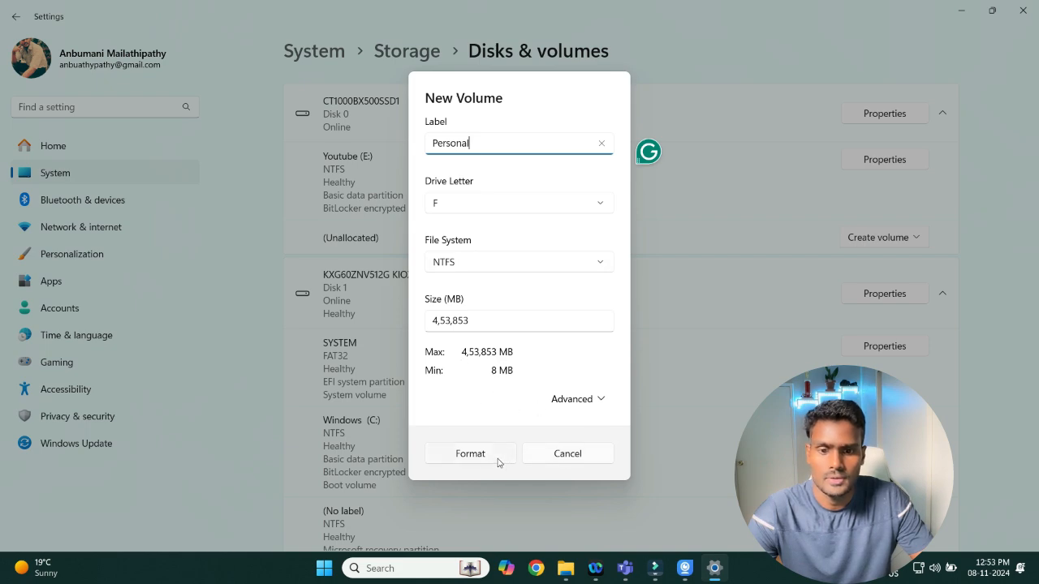
pyautogui.click(470, 453)
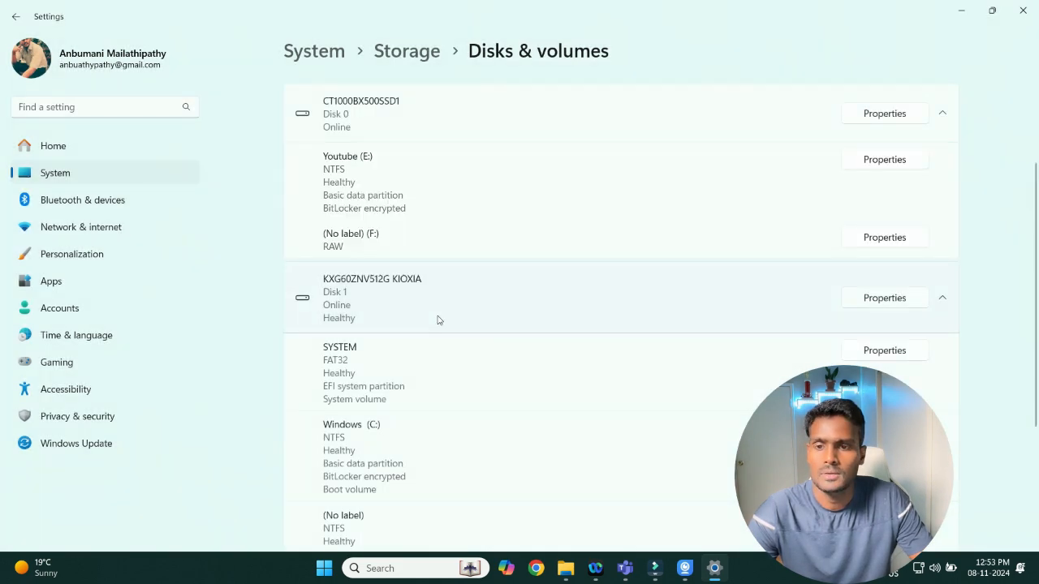
pyautogui.moveTo(430, 276)
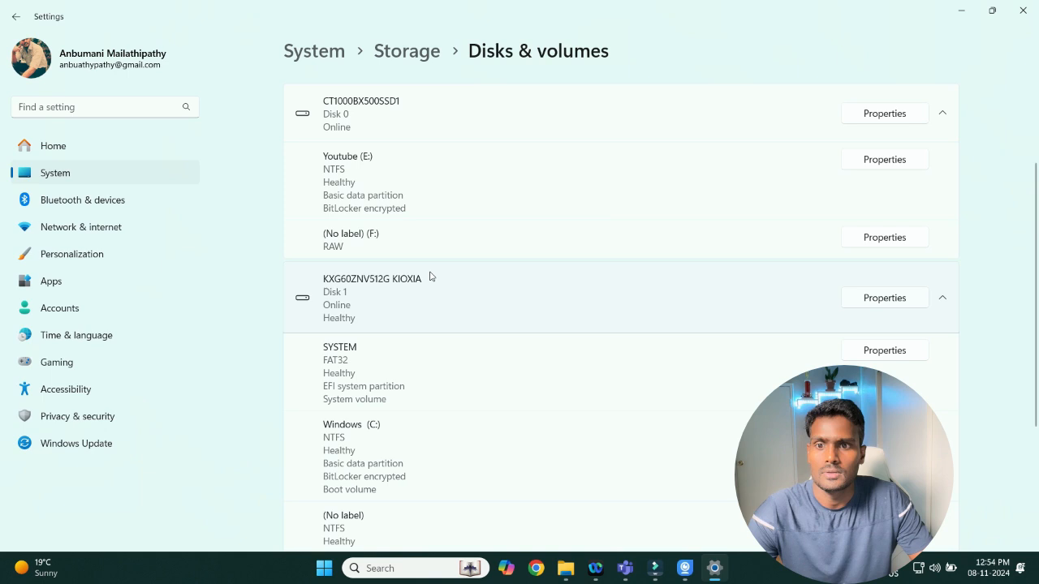
pyautogui.moveTo(323, 250)
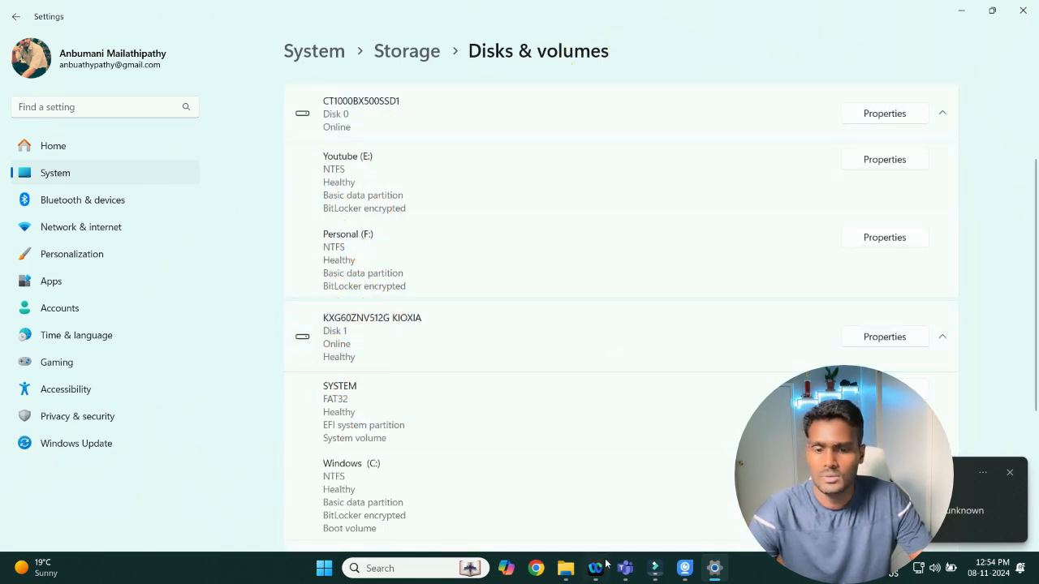
pyautogui.click(565, 568)
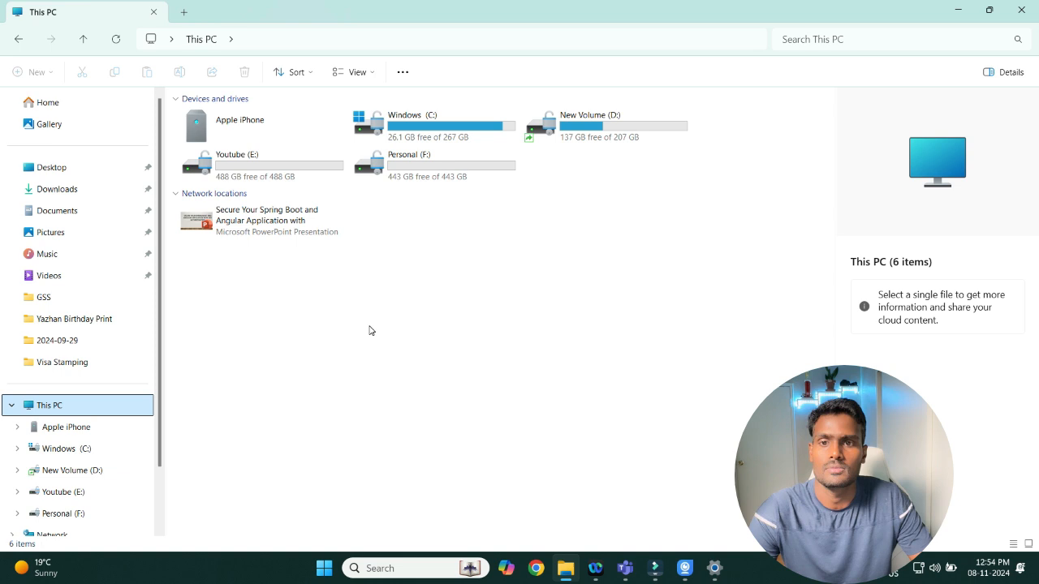
pyautogui.moveTo(437, 375)
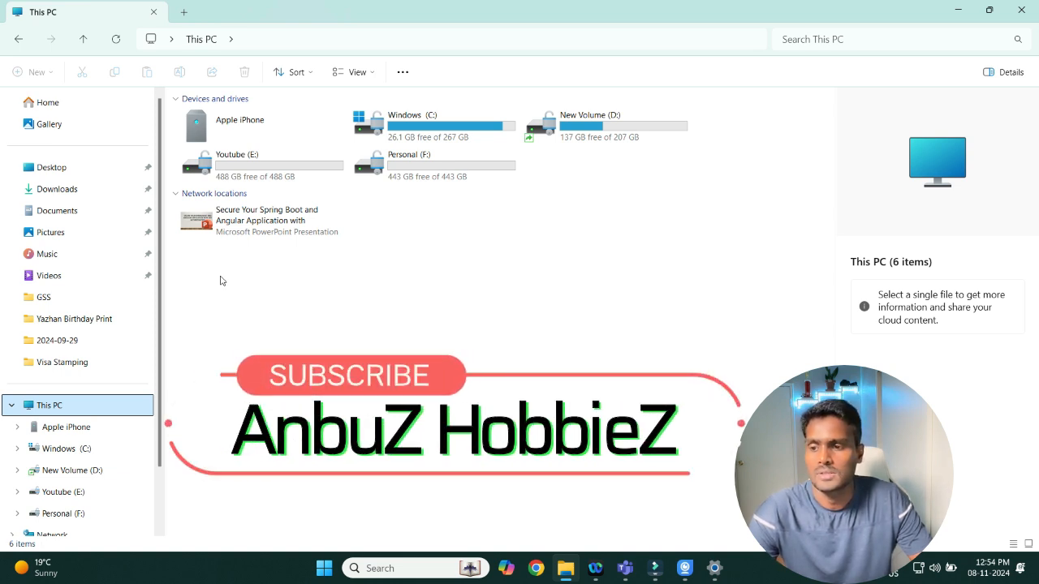
pyautogui.moveTo(309, 256)
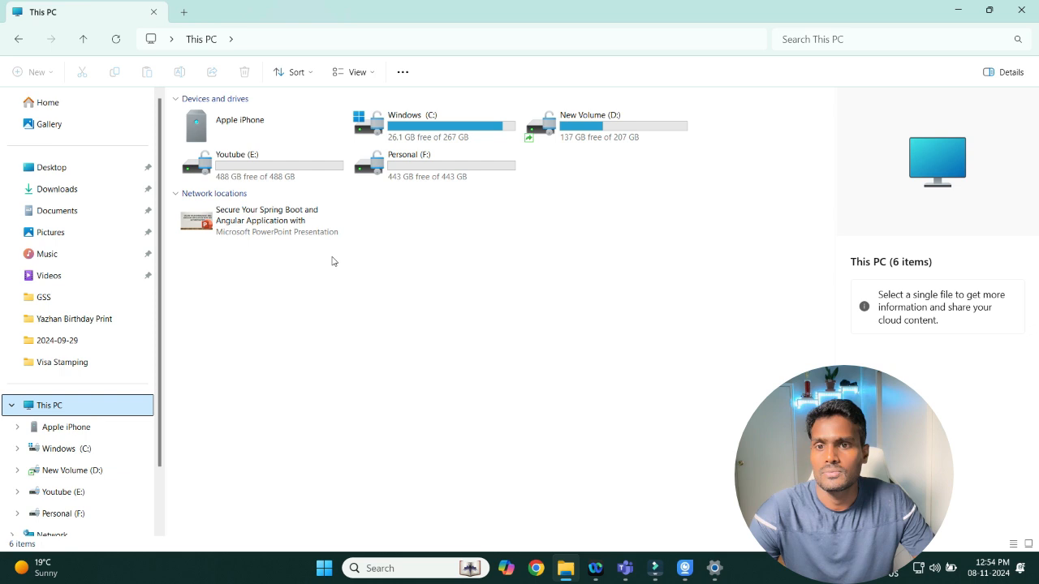
pyautogui.moveTo(421, 212)
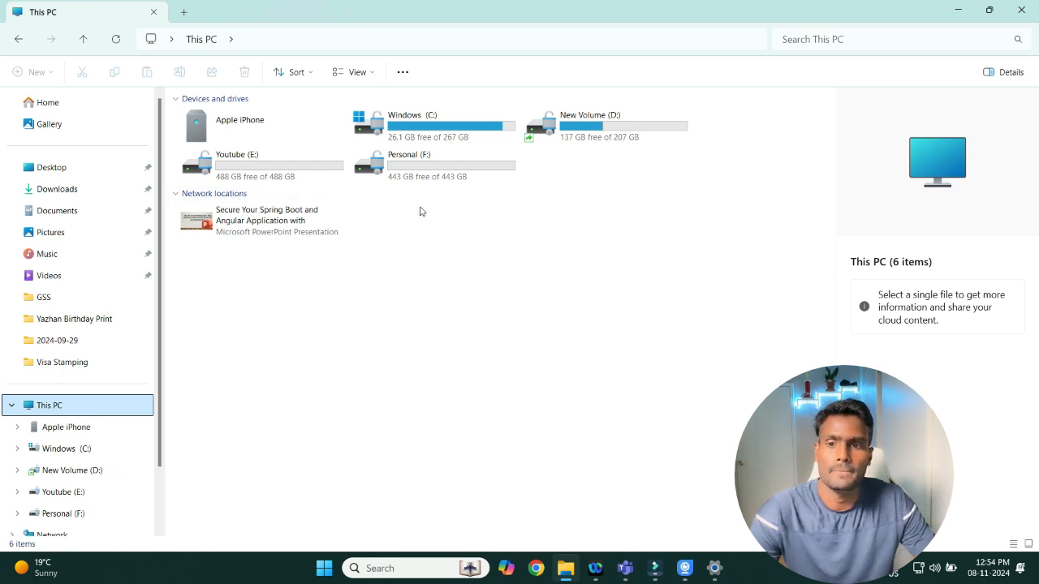